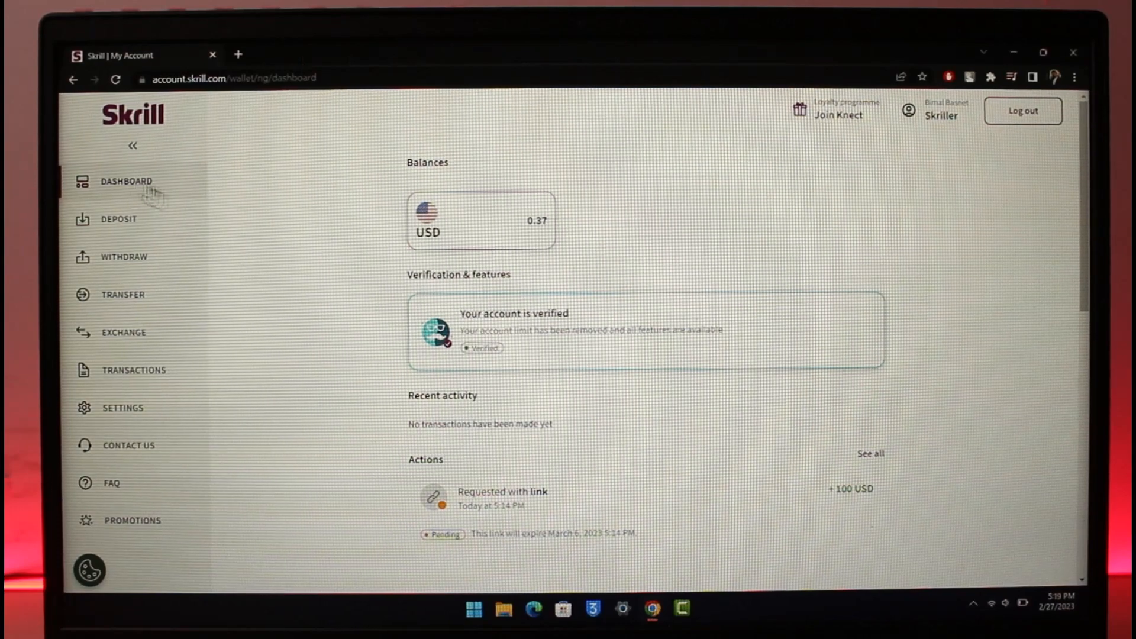
Scroll the dashboard down to the Actions area to reach the pending requests
scroll(down, 3)
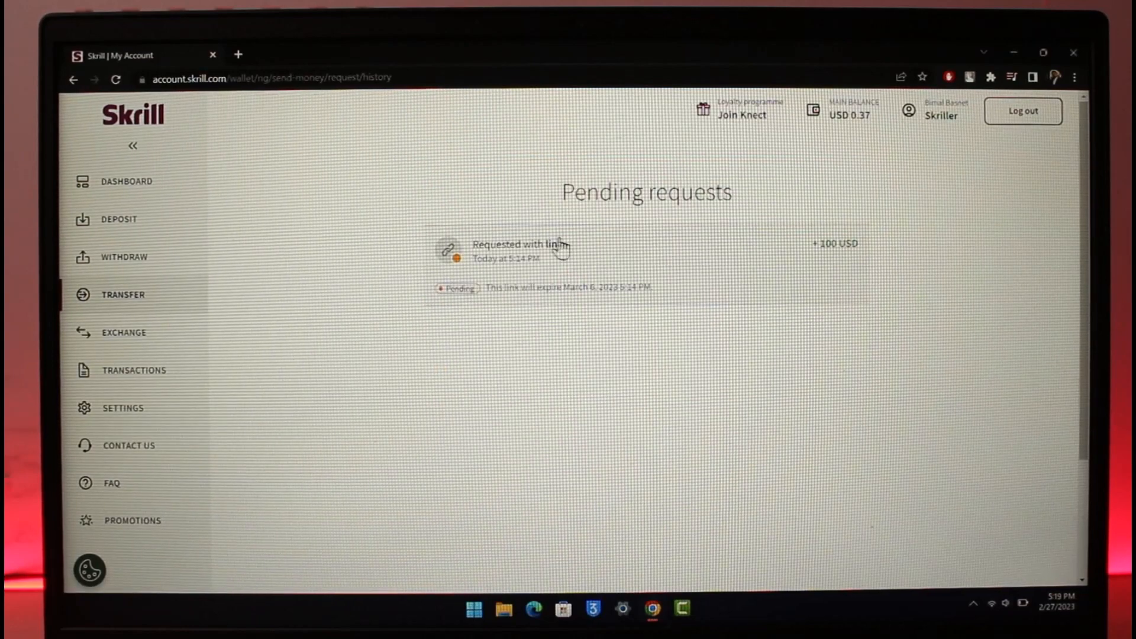
Open the 100 USD 'Requested with link' request and cancel it
click(507, 249)
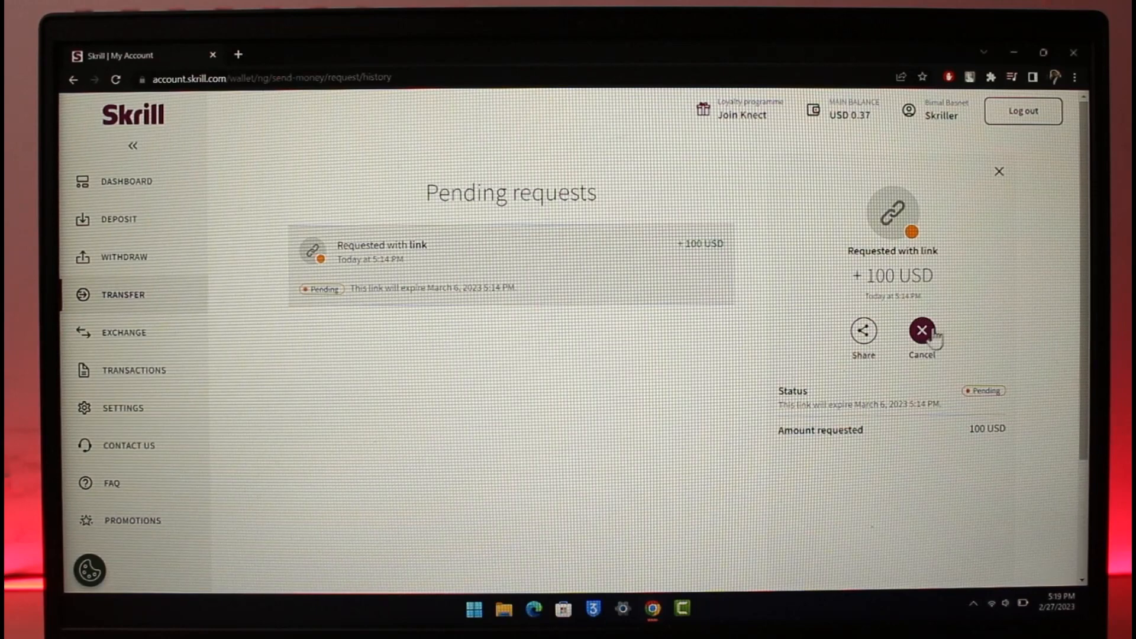
click(922, 331)
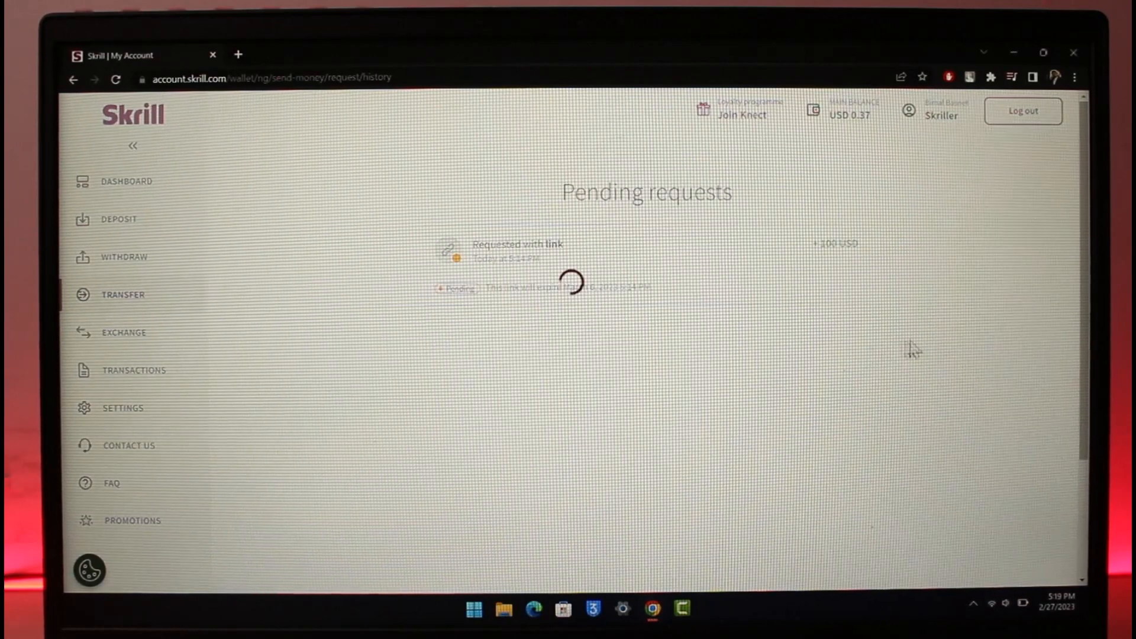